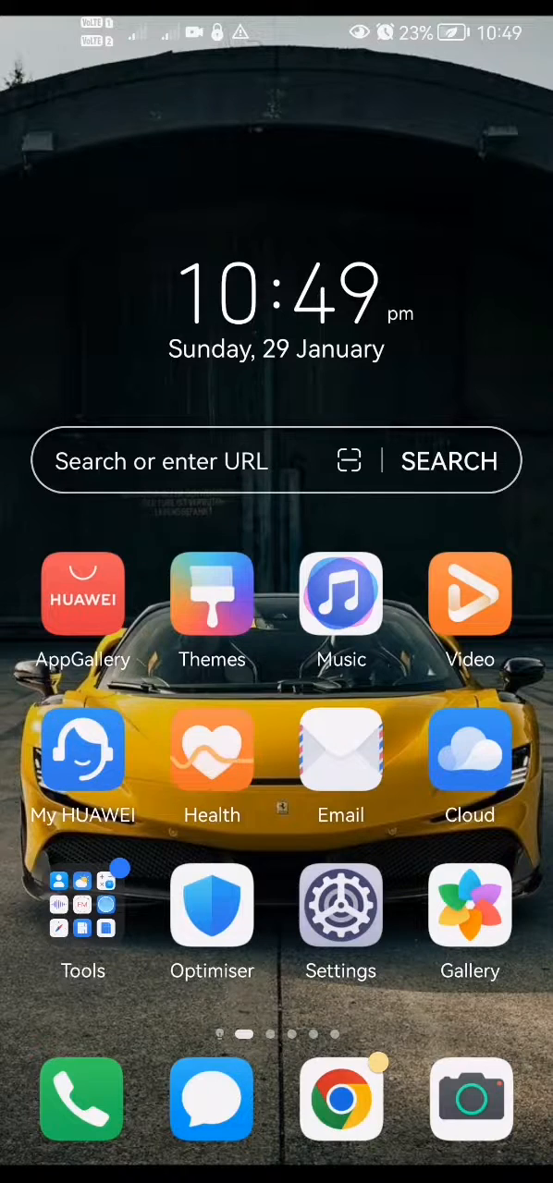
Launch Settings from the home screen and scroll down to About phone.
click(340, 906)
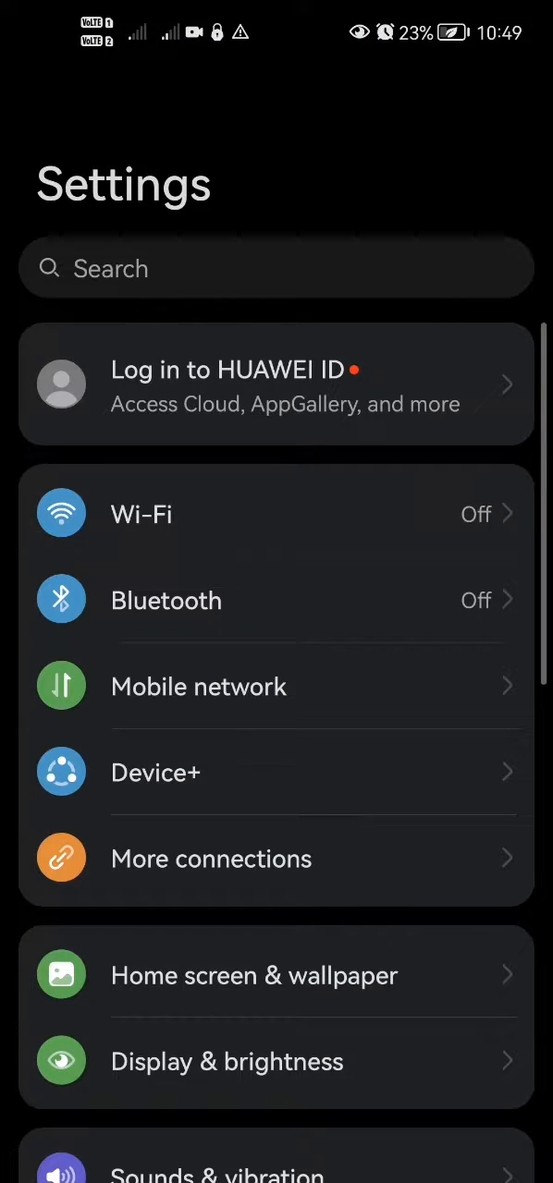
scroll(down, 3)
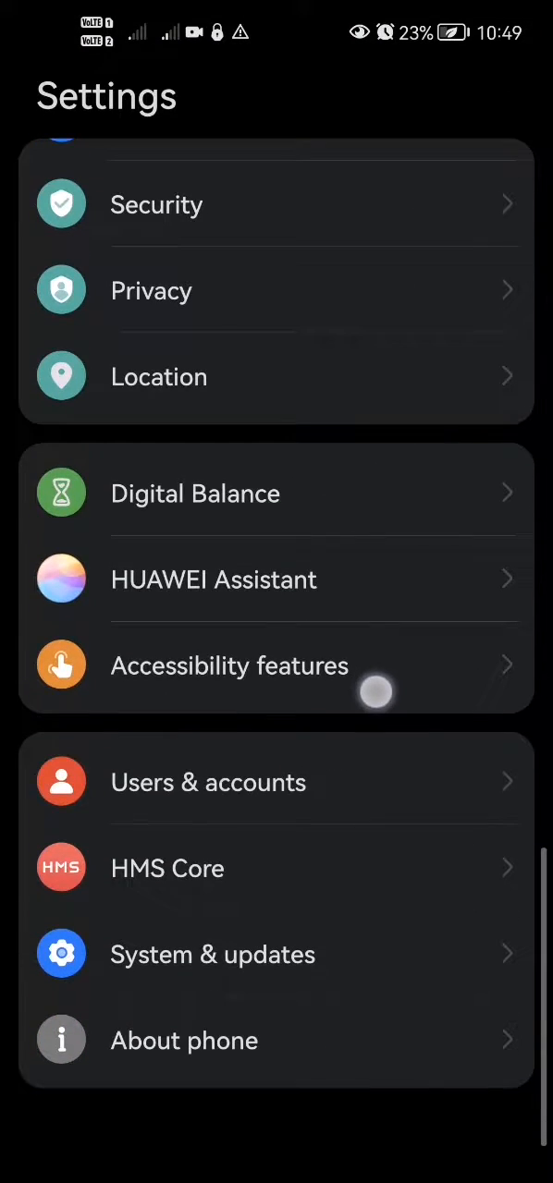